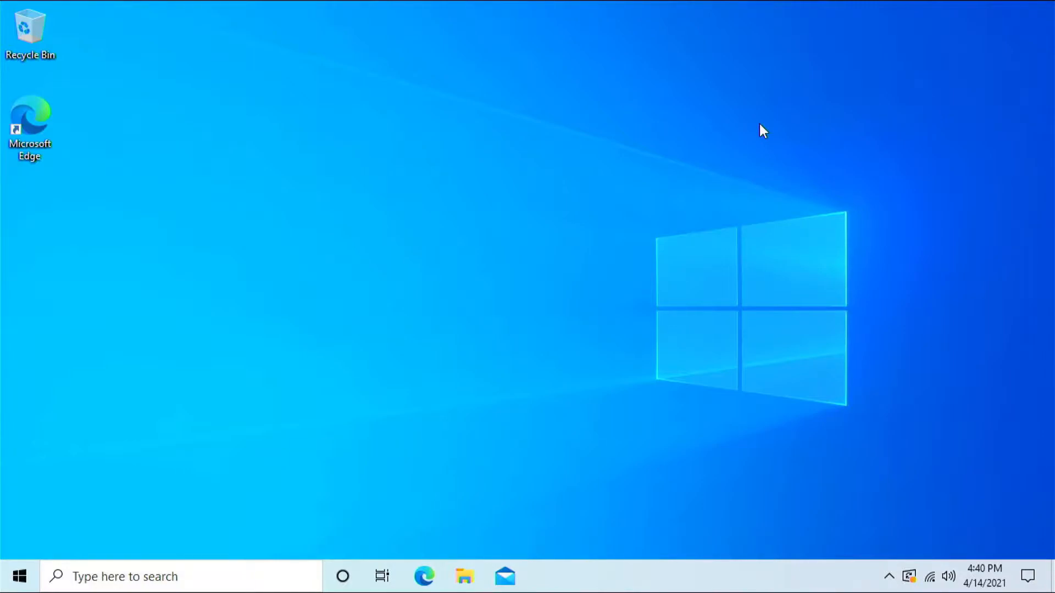
{"action": "mouse_move", "coordinate": [534, 241]}
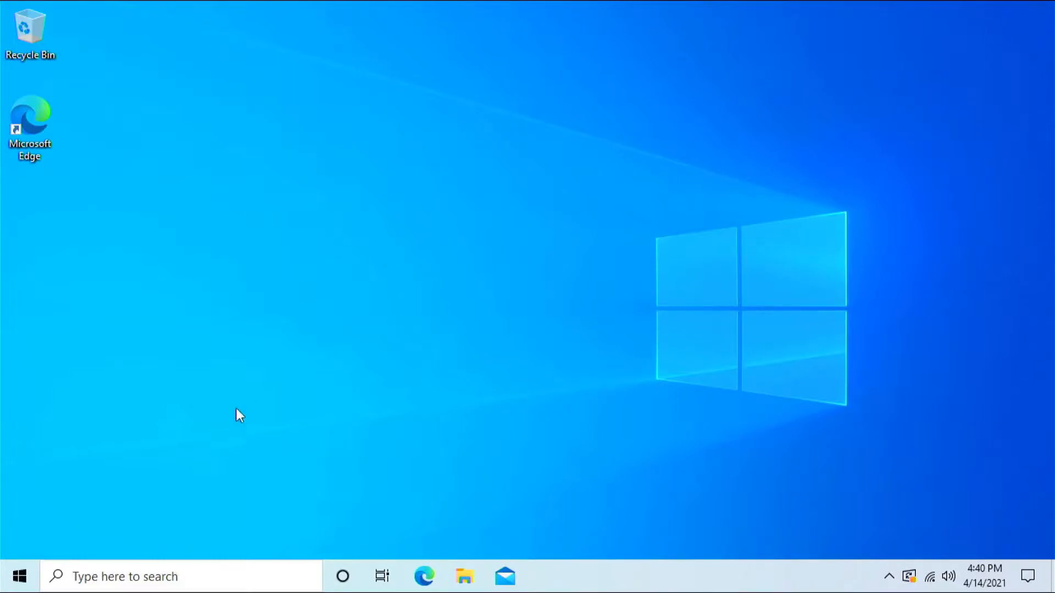
Step: Restart the computer from the Windows Start menu power options
{"action": "left_click", "coordinate": [19, 577]}
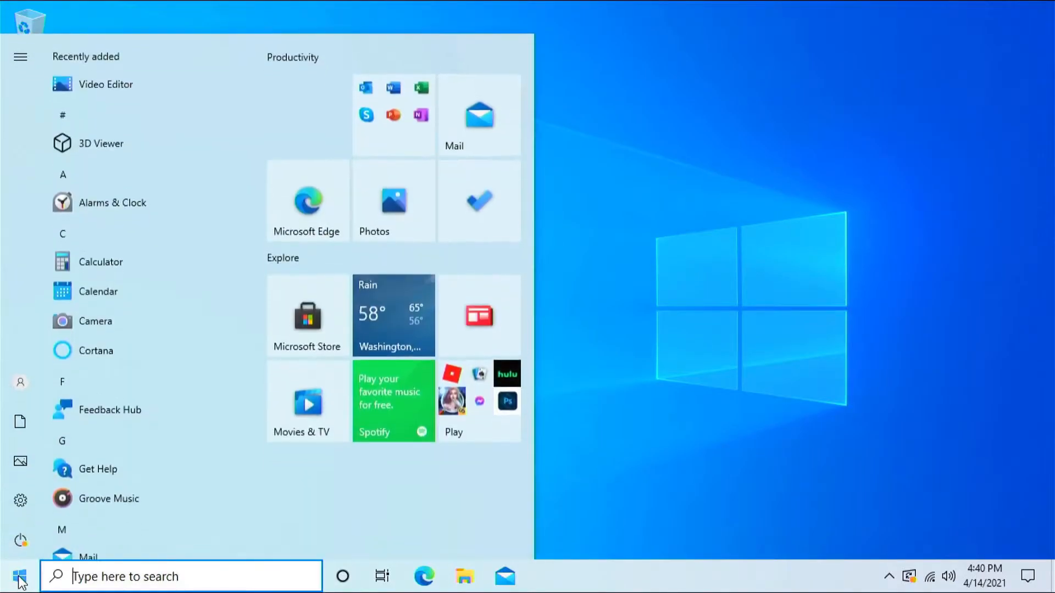
{"action": "left_click", "coordinate": [20, 541]}
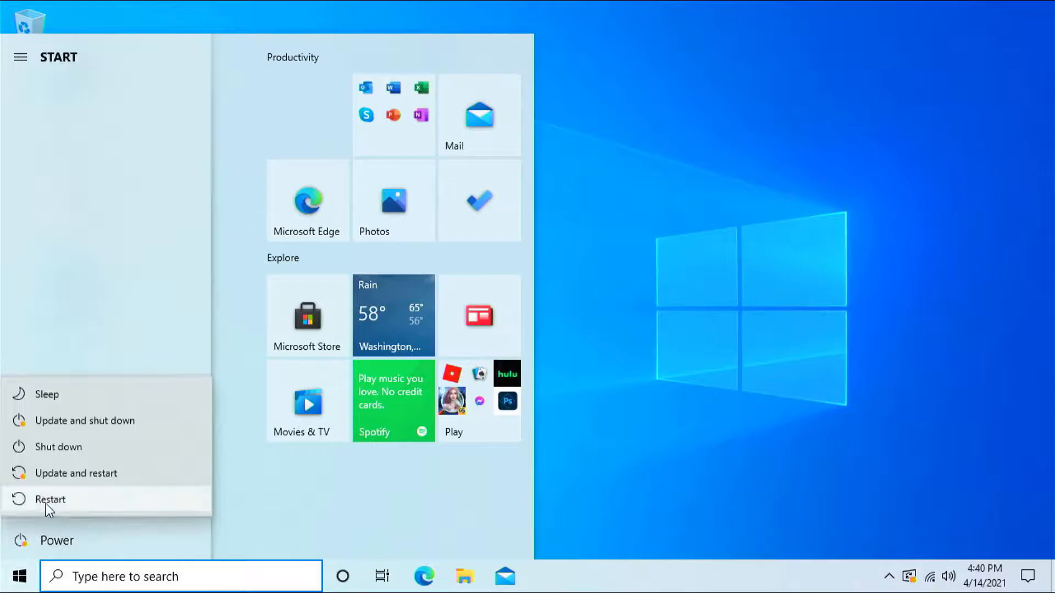
{"action": "left_click", "coordinate": [50, 499]}
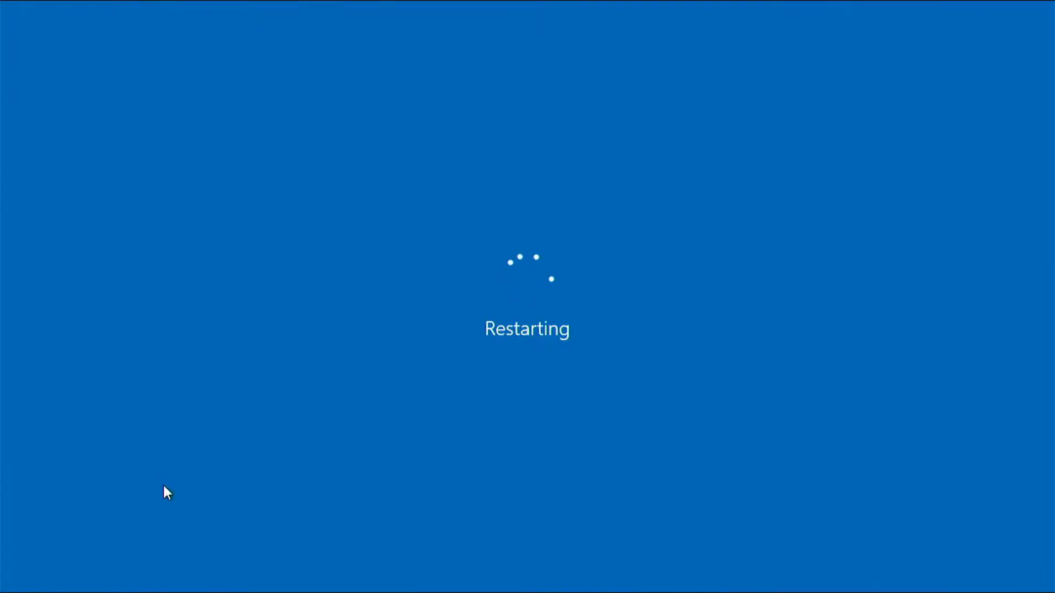
{"action": "mouse_move", "coordinate": [279, 423]}
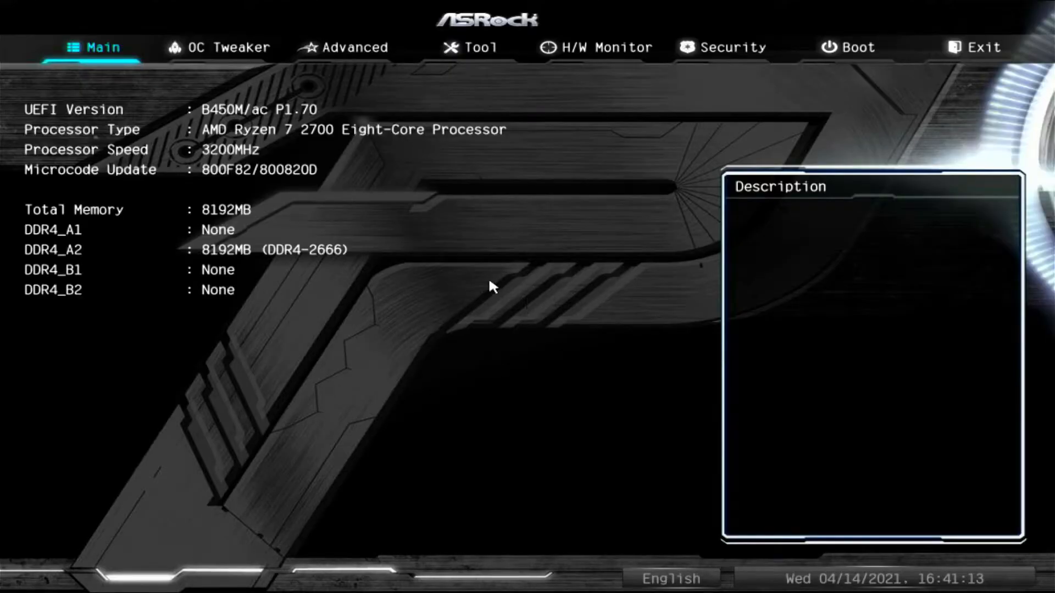
{"action": "mouse_move", "coordinate": [602, 47]}
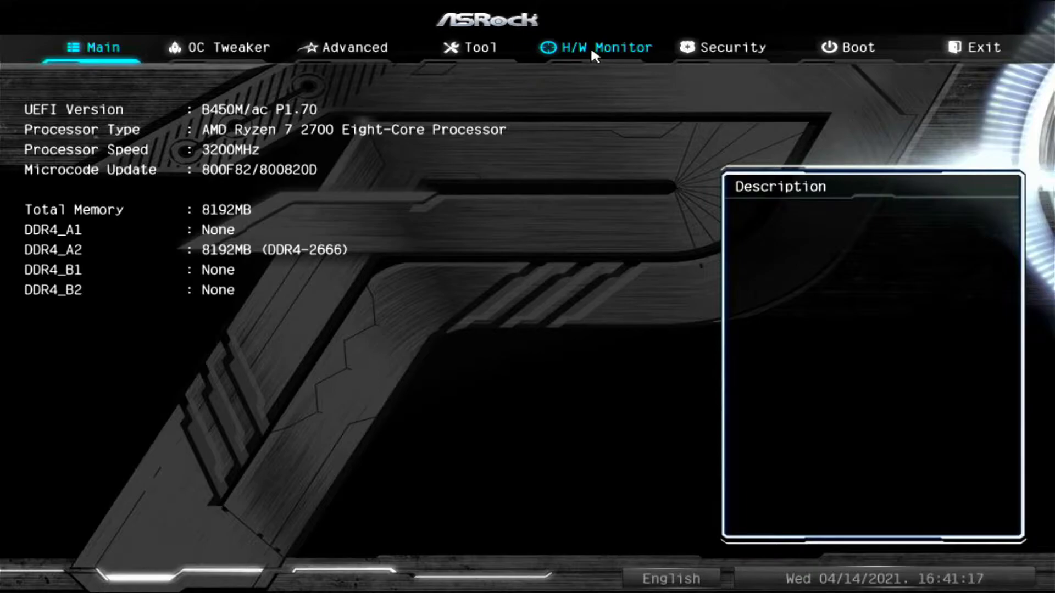
Step: Show the H/W Monitor page with temperatures, fan speeds and fan settings
{"action": "left_click", "coordinate": [598, 47]}
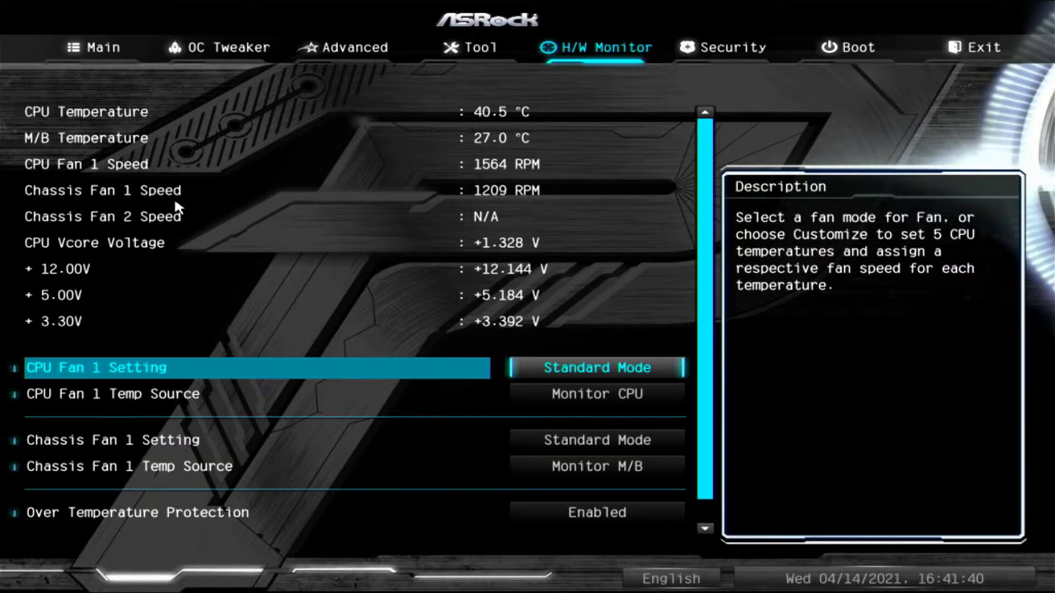
{"action": "mouse_move", "coordinate": [495, 213]}
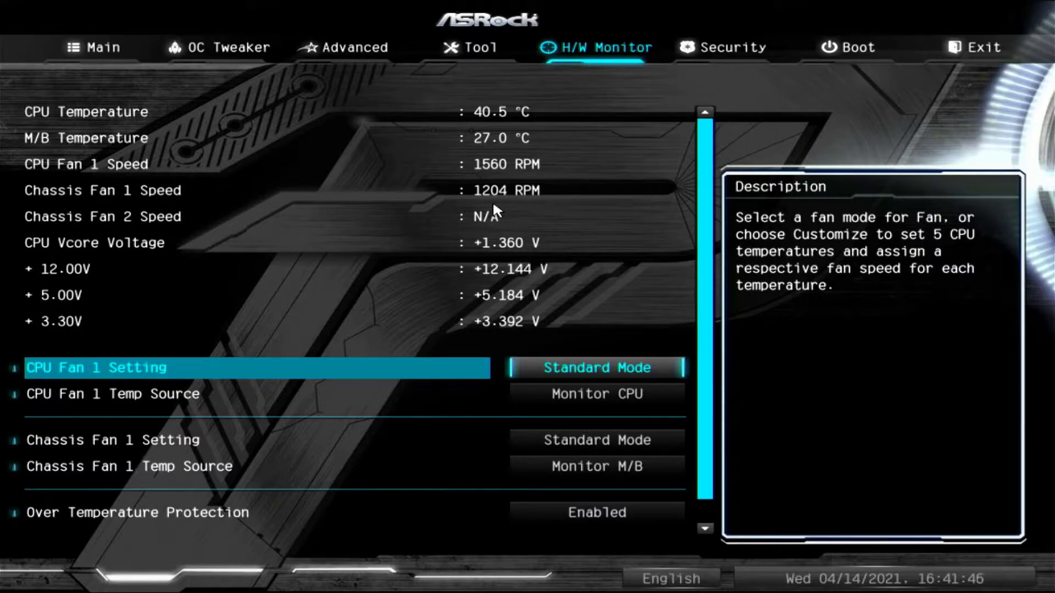
Step: Set CPU Fan 1 Setting from Standard Mode to Performance Mode
{"action": "left_click", "coordinate": [593, 367]}
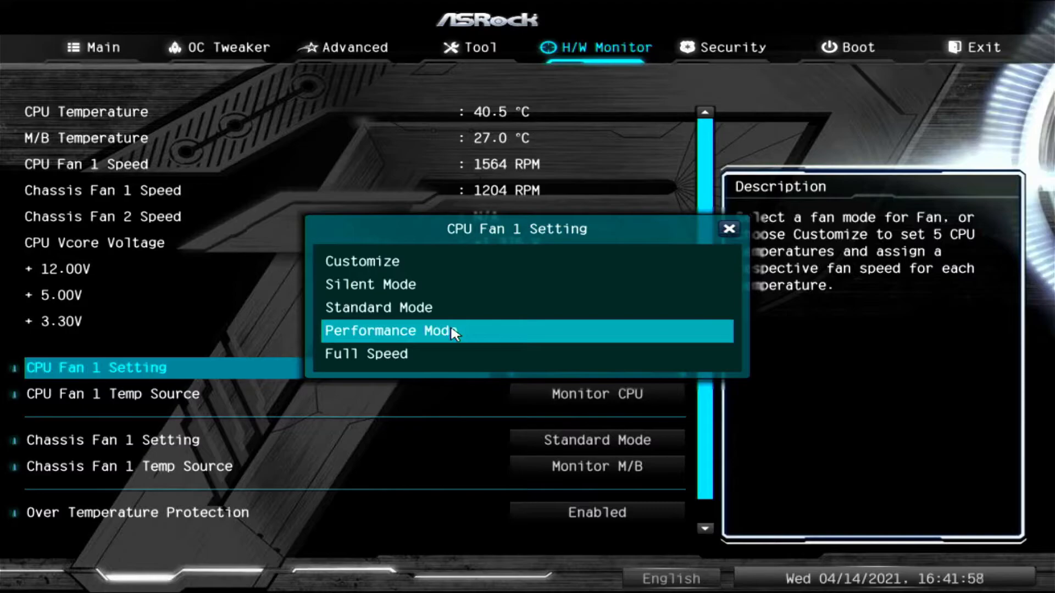
{"action": "left_click", "coordinate": [392, 330]}
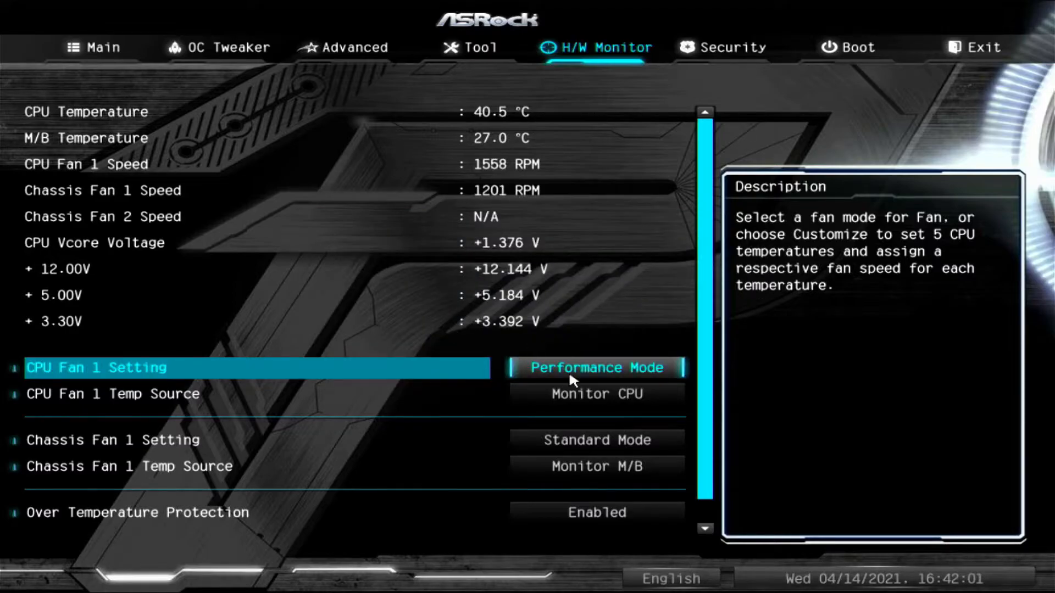
{"action": "mouse_move", "coordinate": [535, 412]}
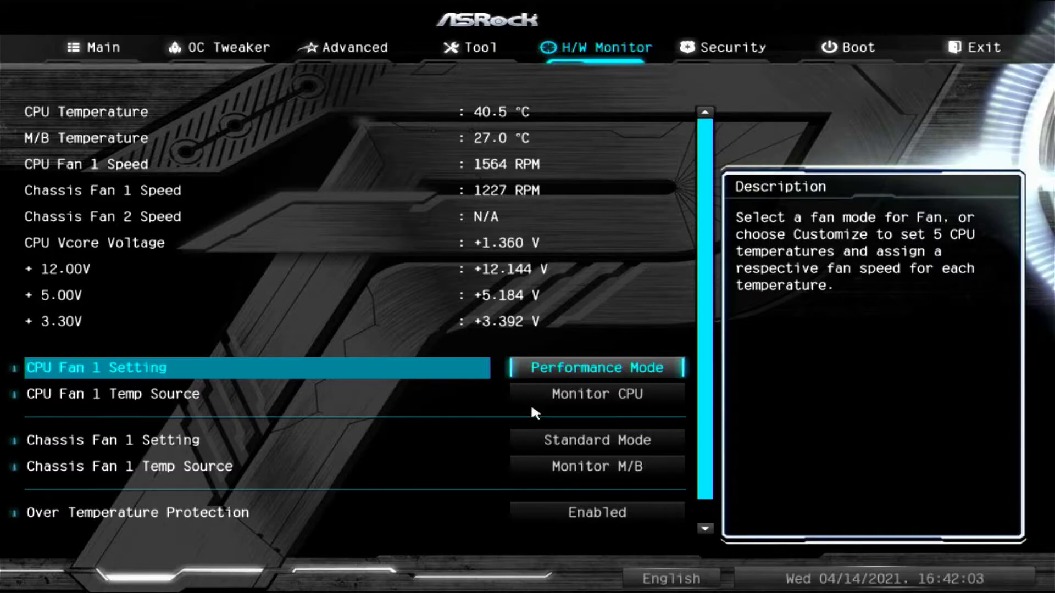
{"action": "mouse_move", "coordinate": [551, 402]}
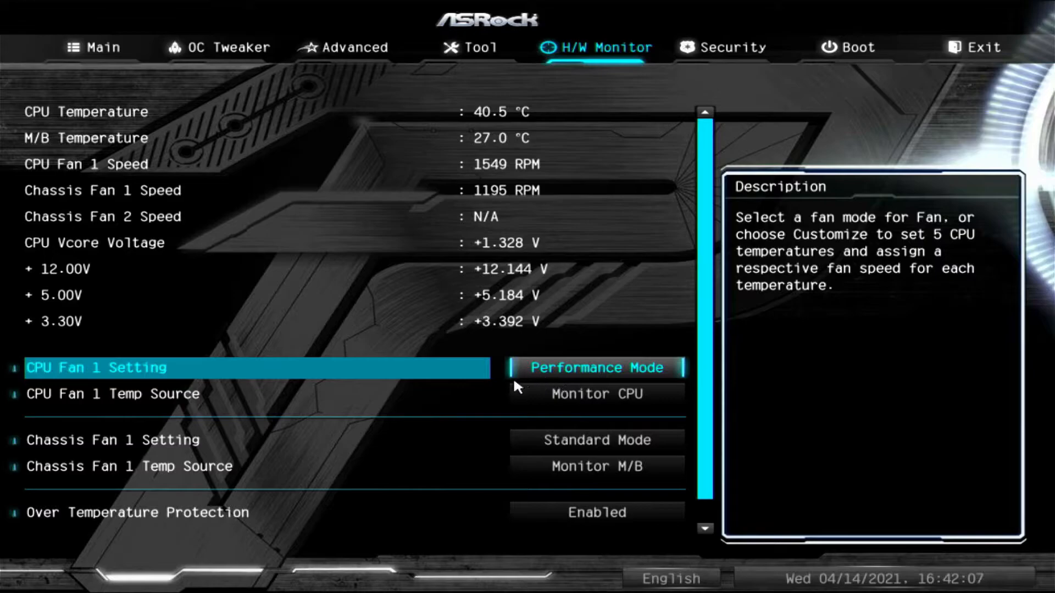
{"action": "mouse_move", "coordinate": [83, 443]}
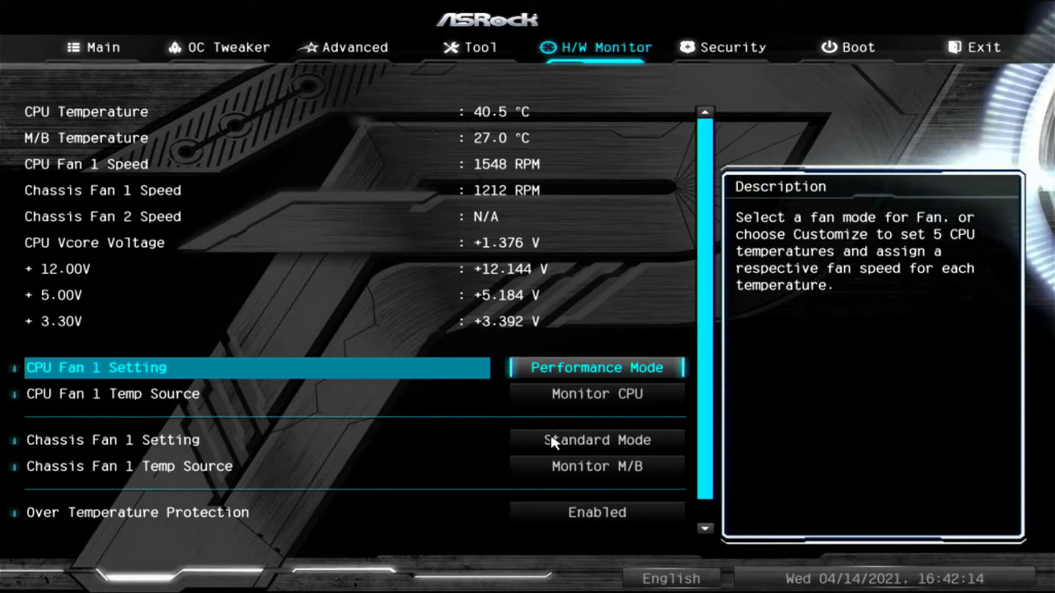
Step: Set Chassis Fan 1 to Performance Mode monitoring CPU, then request Save Changes and Exit
{"action": "left_click", "coordinate": [594, 440]}
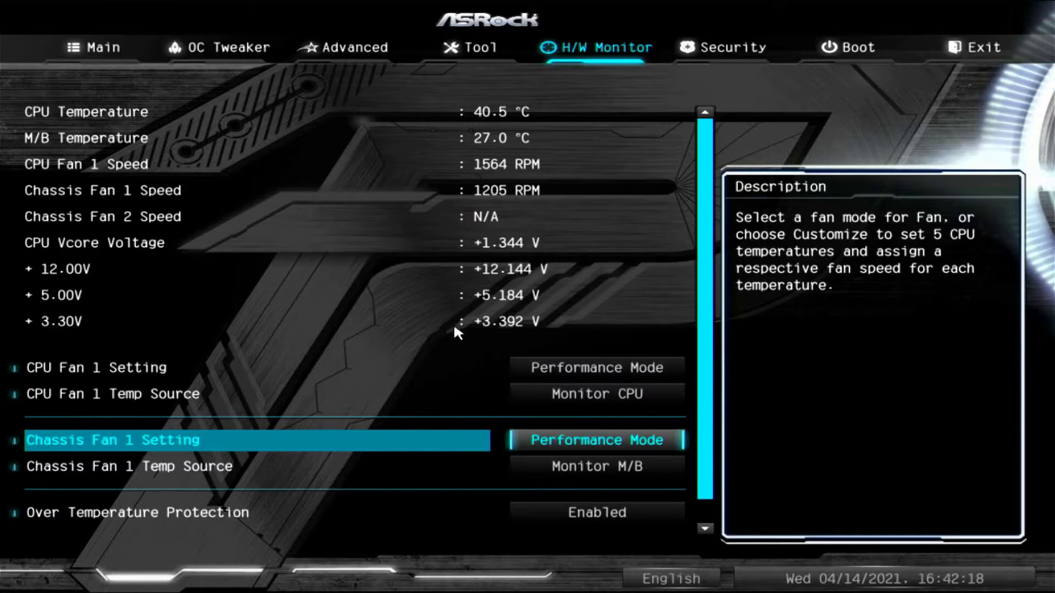
{"action": "mouse_move", "coordinate": [599, 478]}
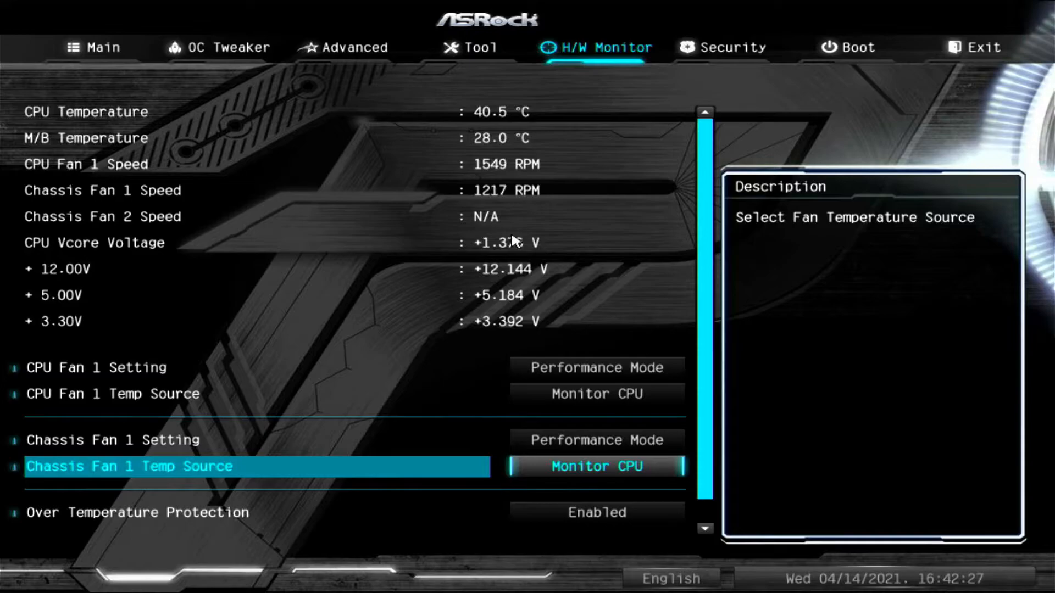
{"action": "mouse_move", "coordinate": [544, 385]}
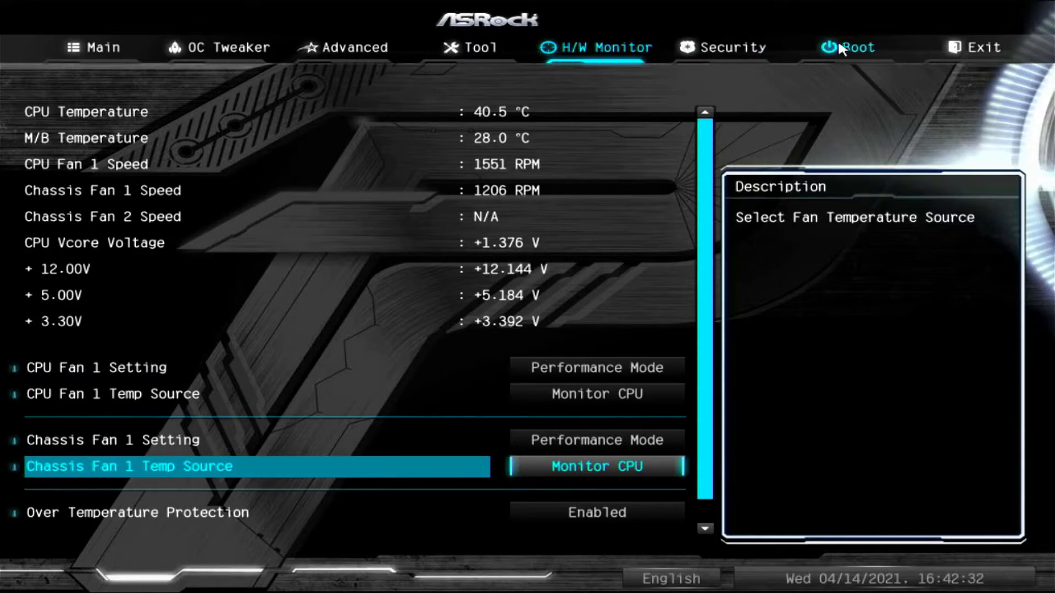
{"action": "left_click", "coordinate": [976, 48]}
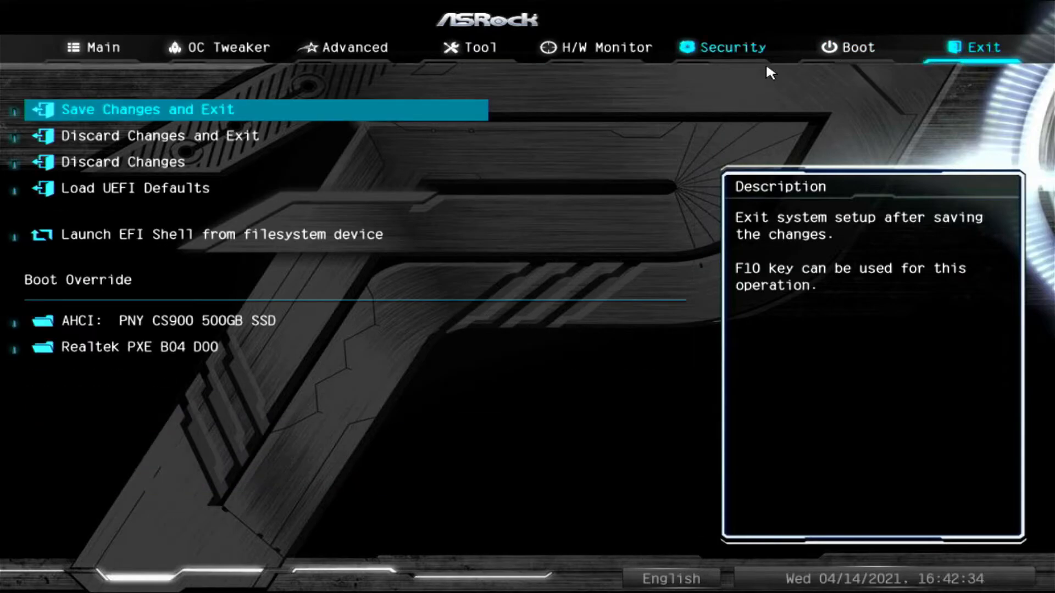
{"action": "left_click", "coordinate": [149, 109]}
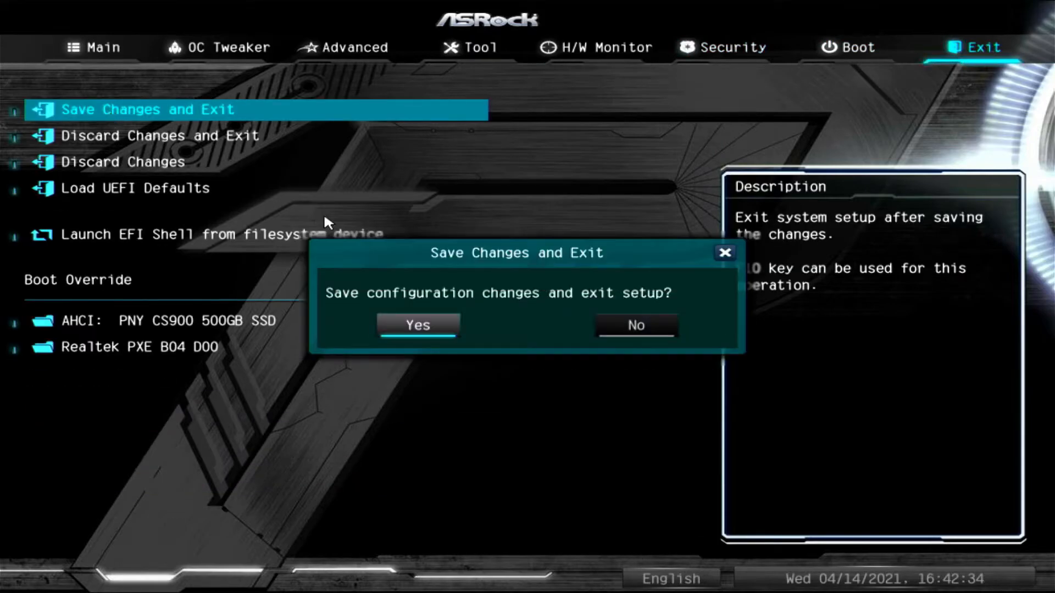